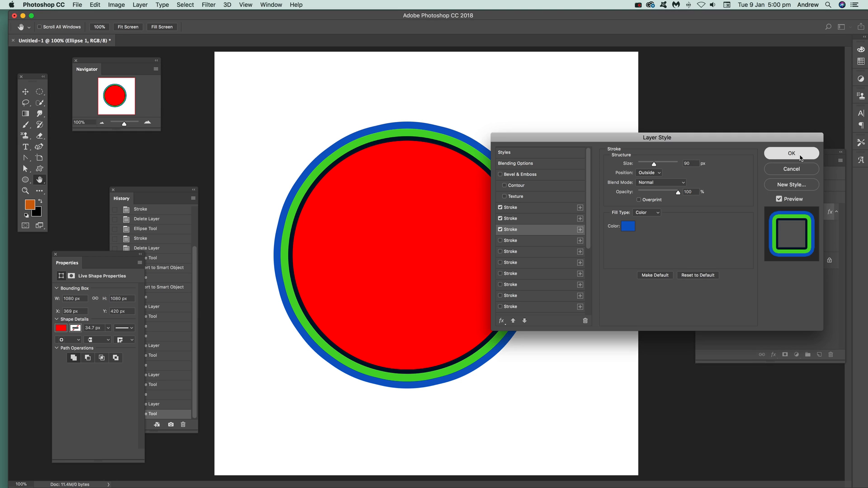
# - Apply the triple-stroke style, then draw a new plain red circle on the page
pyautogui.click(791, 152)
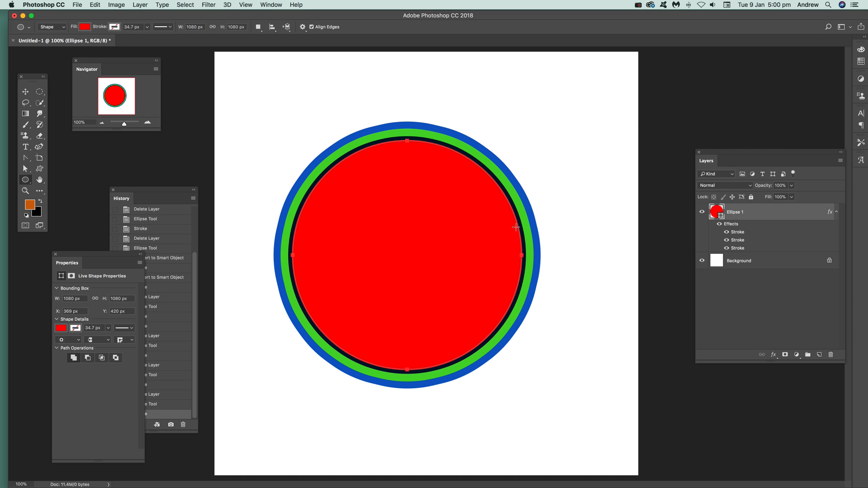
pyautogui.moveTo(316, 171)
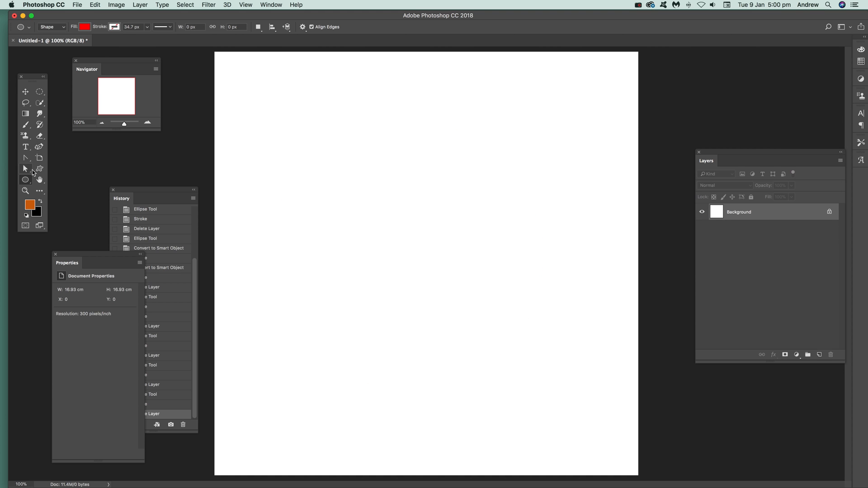
pyautogui.moveTo(284, 130); pyautogui.dragTo(457, 299)
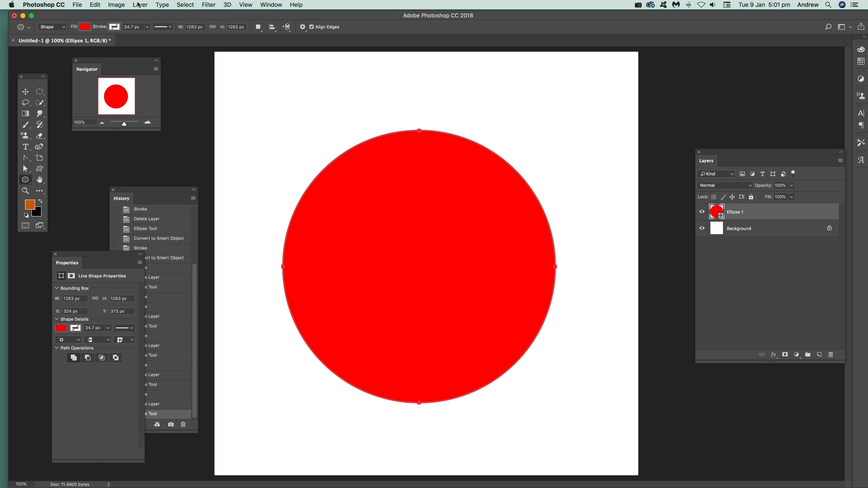
# - Add a Stroke layer style to the red circle and make it much thicker
pyautogui.click(140, 4)
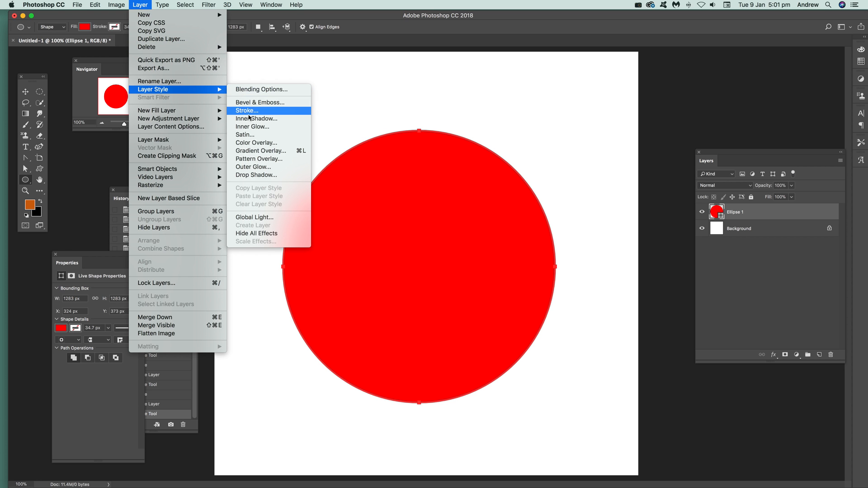
pyautogui.click(247, 111)
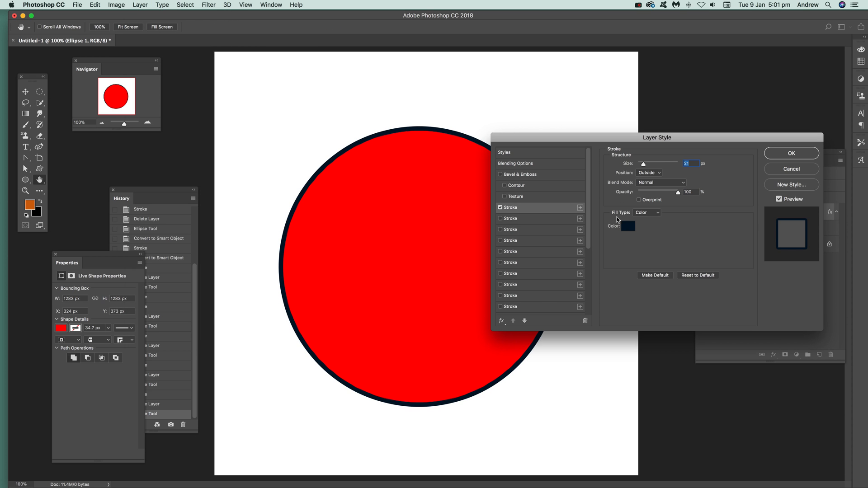
pyautogui.moveTo(644, 163); pyautogui.dragTo(656, 163)
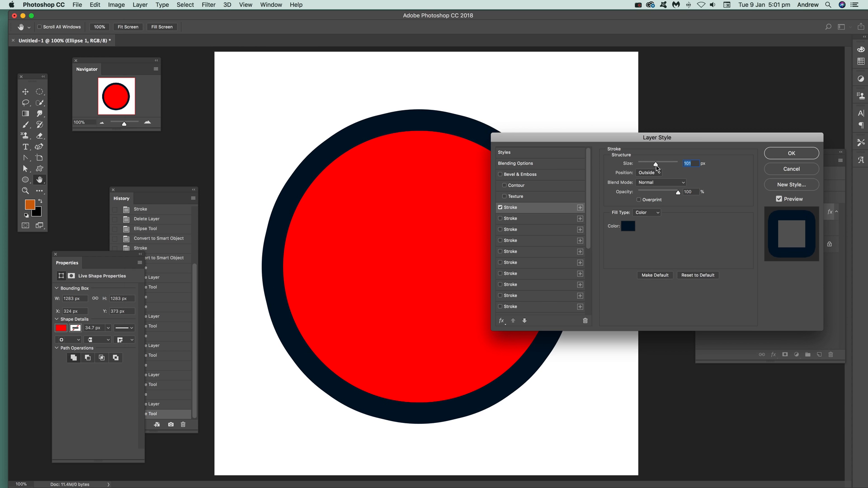
pyautogui.moveTo(656, 163); pyautogui.dragTo(661, 163)
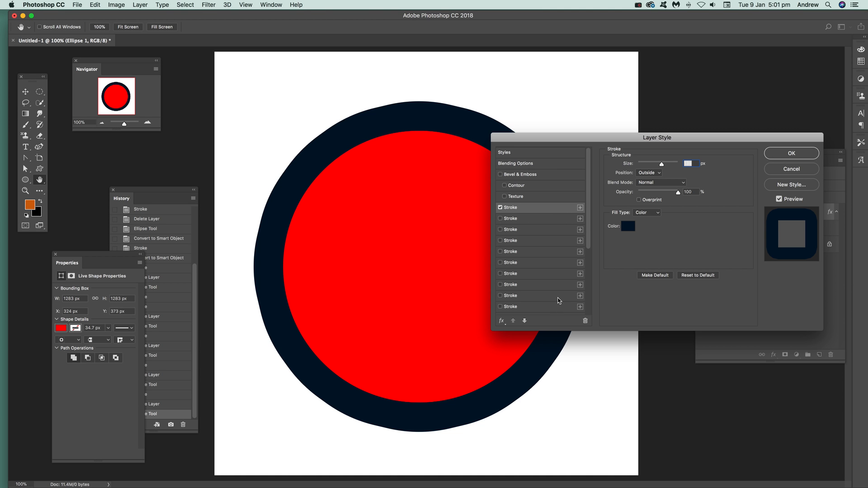
pyautogui.moveTo(542, 219)
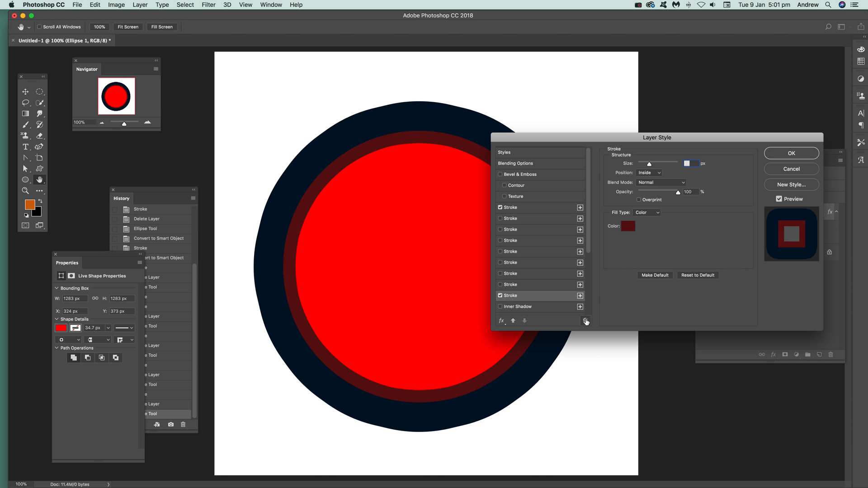
# - Remove the trial inner stroke, then add a narrower blue copy of the stroke
pyautogui.click(585, 321)
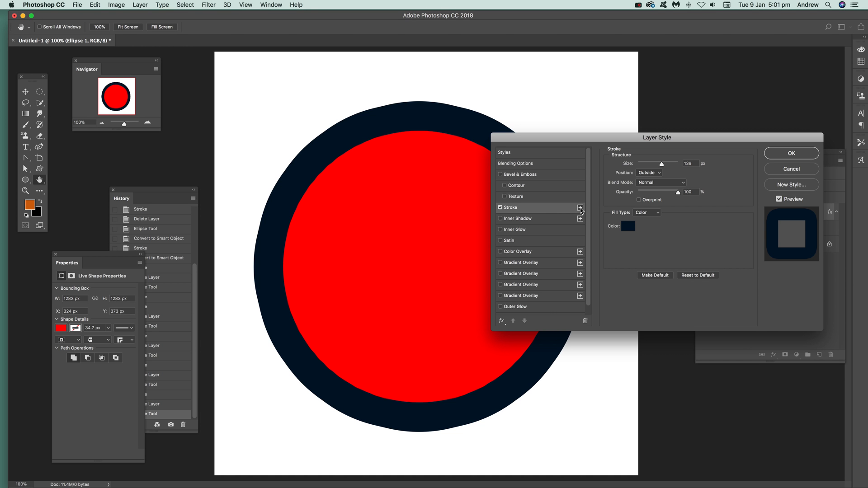
pyautogui.click(580, 208)
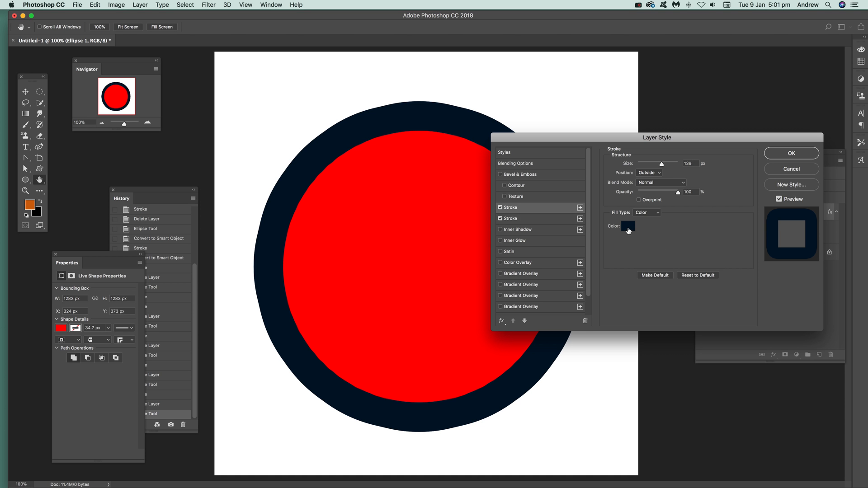
pyautogui.moveTo(627, 231)
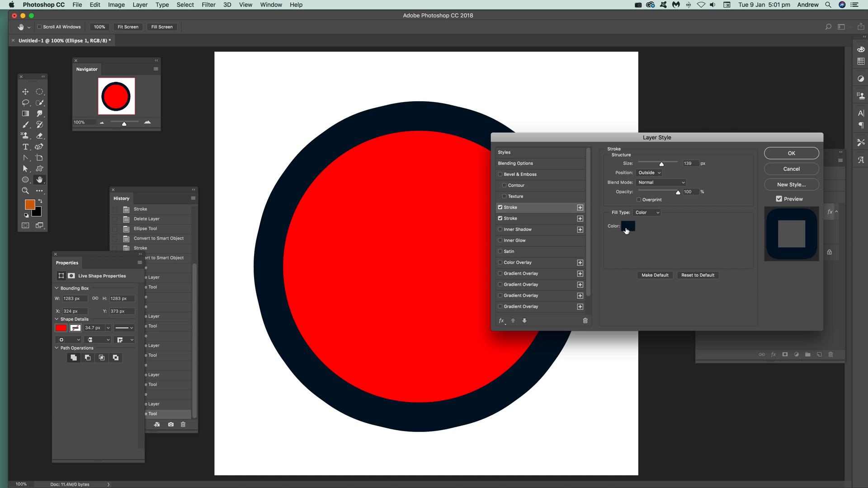
pyautogui.click(627, 226)
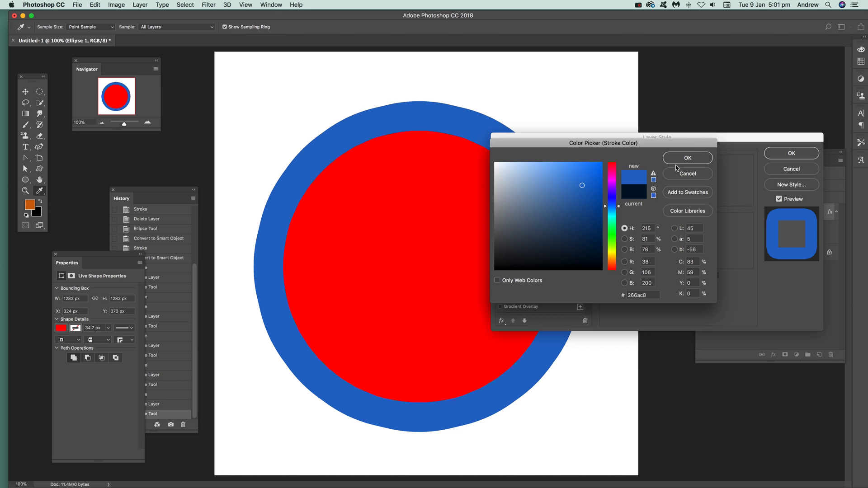
pyautogui.click(686, 158)
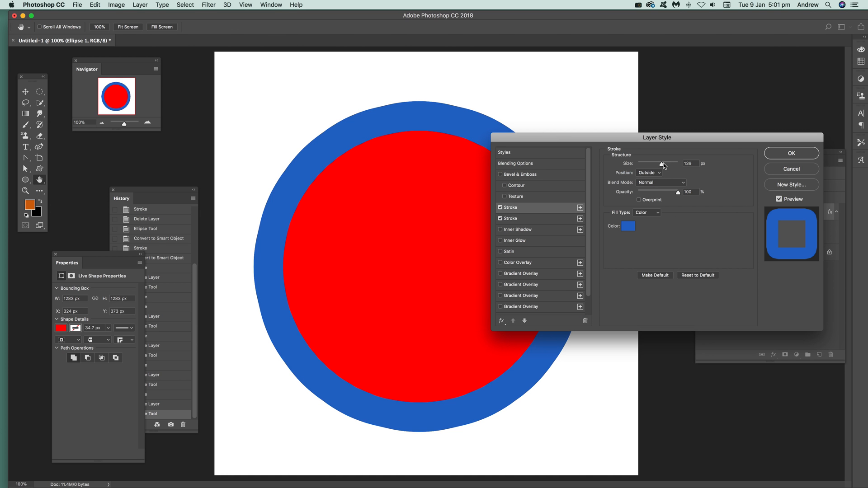
pyautogui.moveTo(664, 163); pyautogui.dragTo(654, 163)
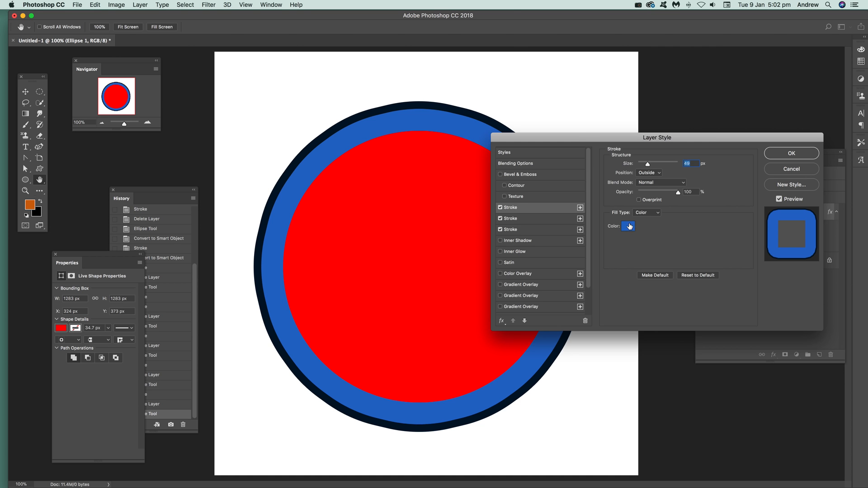
# - Colour the third stroke light blue and the fourth stroke pale white
pyautogui.click(628, 226)
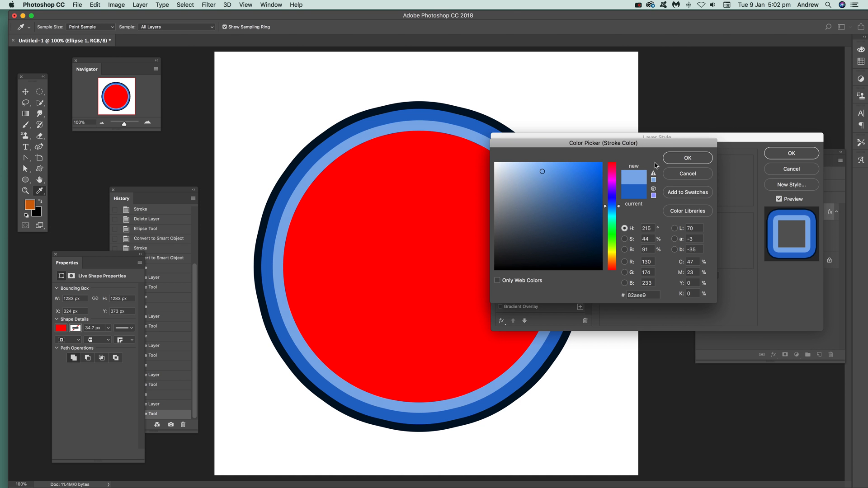
pyautogui.click(687, 158)
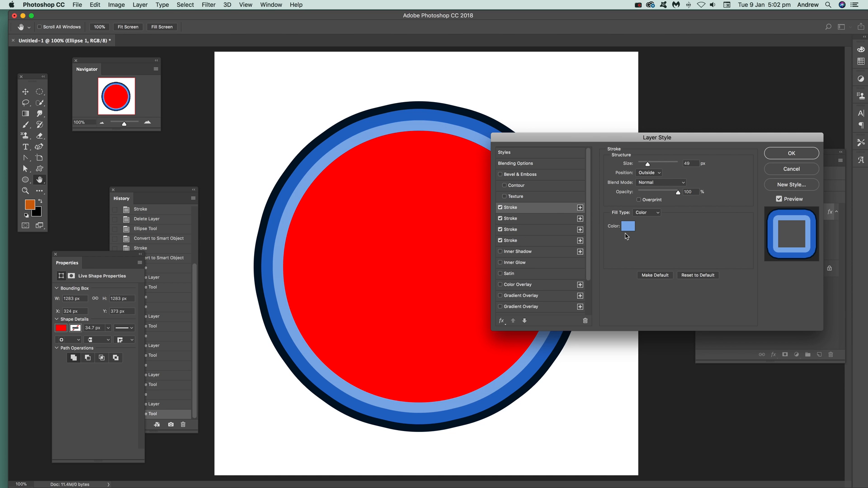
pyautogui.click(628, 226)
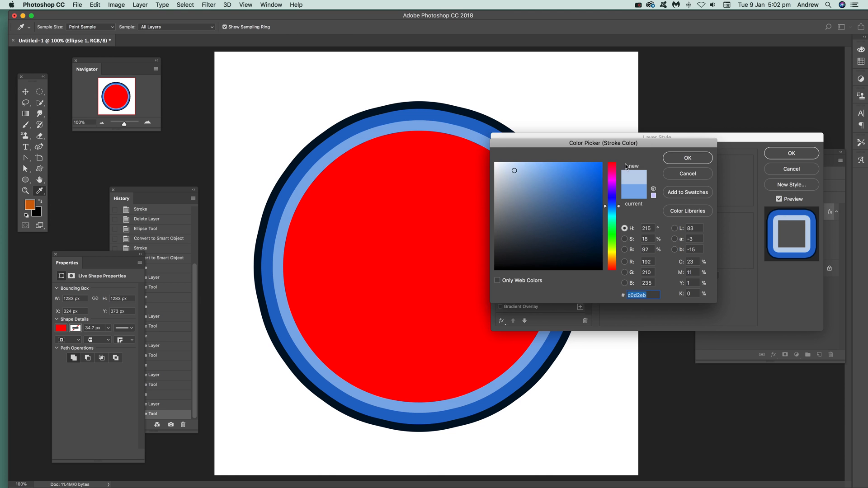
pyautogui.click(686, 158)
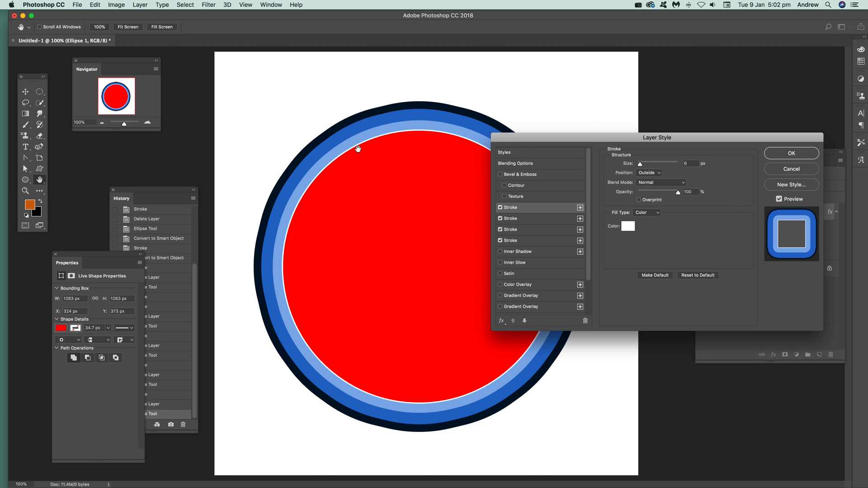
pyautogui.moveTo(390, 121)
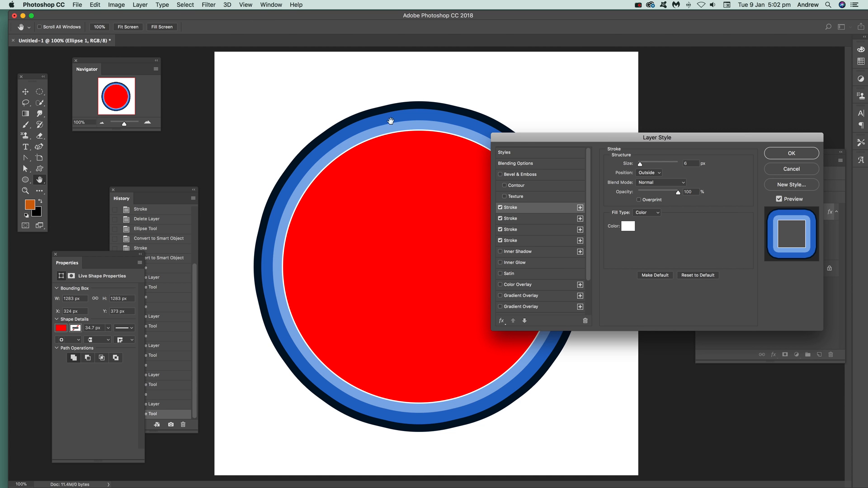
pyautogui.moveTo(343, 351)
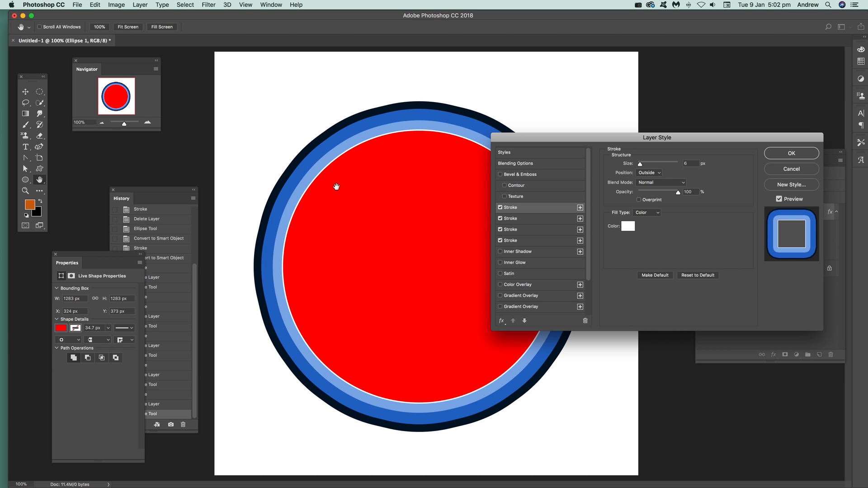
pyautogui.moveTo(444, 177)
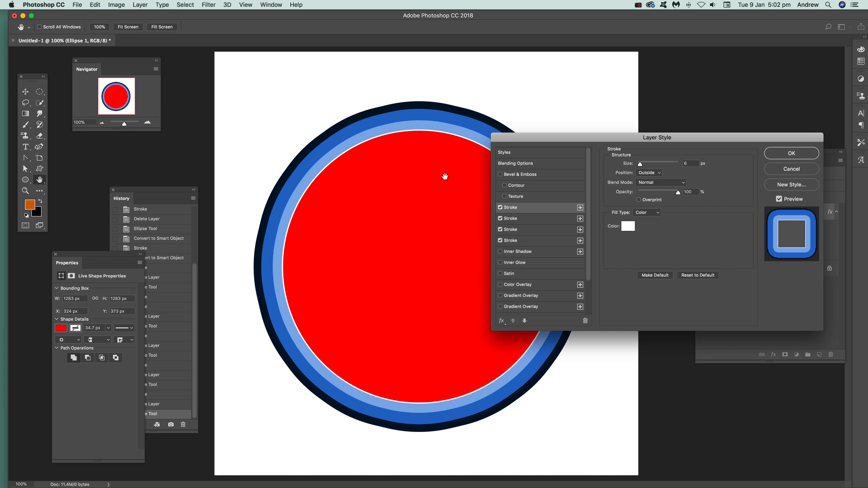
# - Apply the four-stroke style and draw a fresh, larger red circle for conversion
pyautogui.click(790, 153)
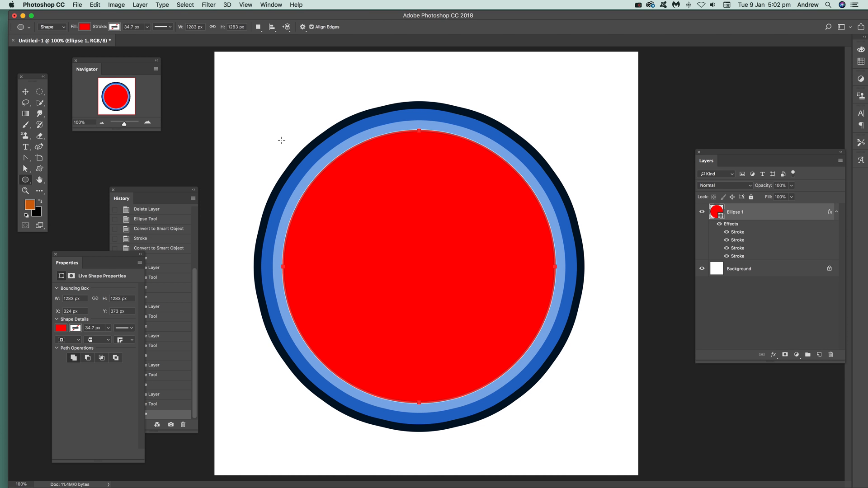
pyautogui.moveTo(218, 3)
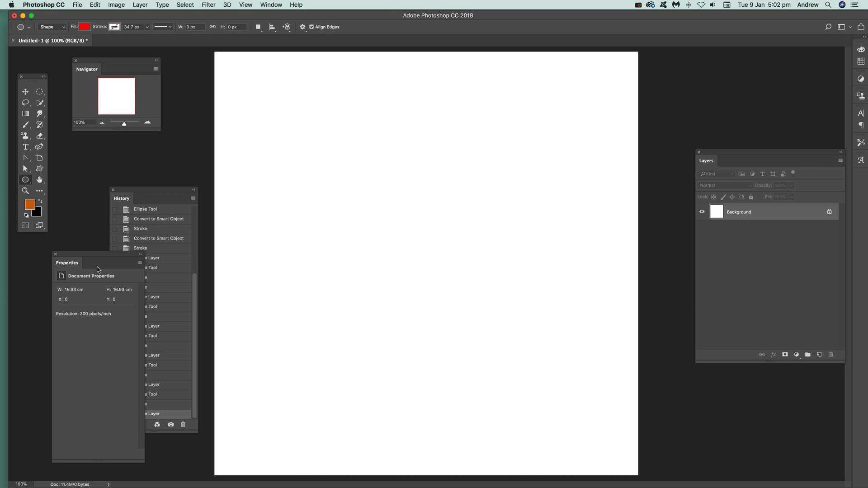
pyautogui.moveTo(288, 119); pyautogui.dragTo(519, 325)
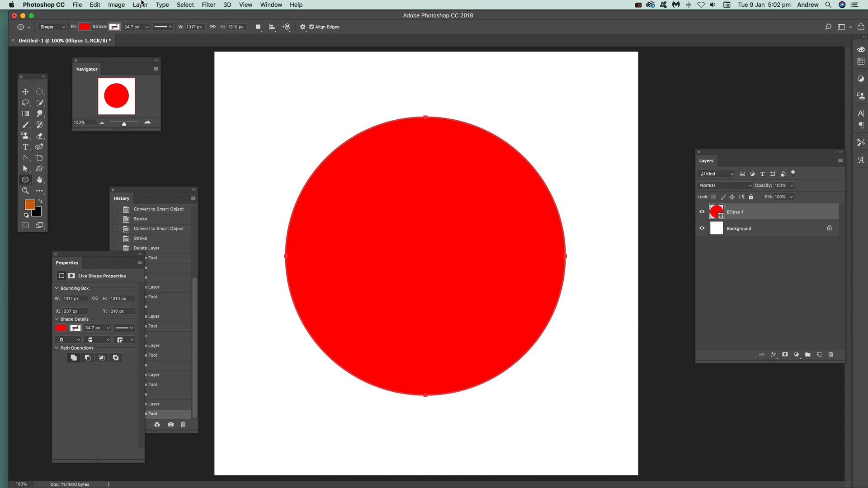
pyautogui.click(141, 4)
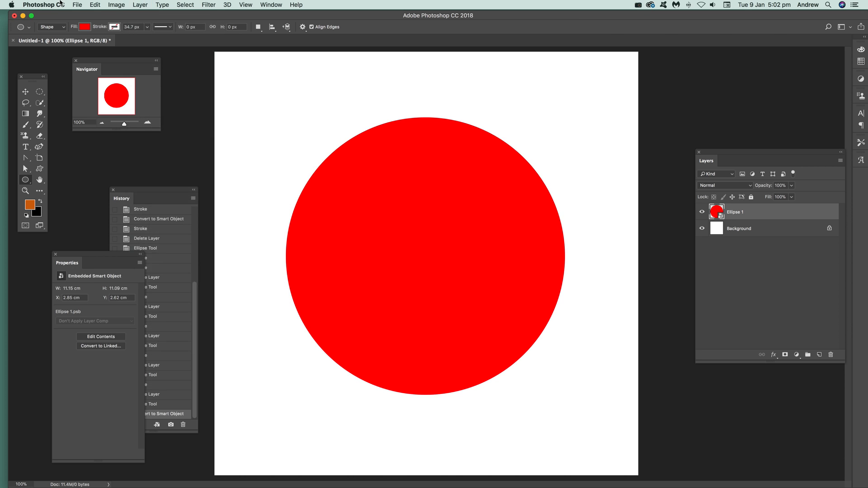
# - Add a thick Stroke effect to the smart-object circle, coloured dark maroon
pyautogui.click(140, 4)
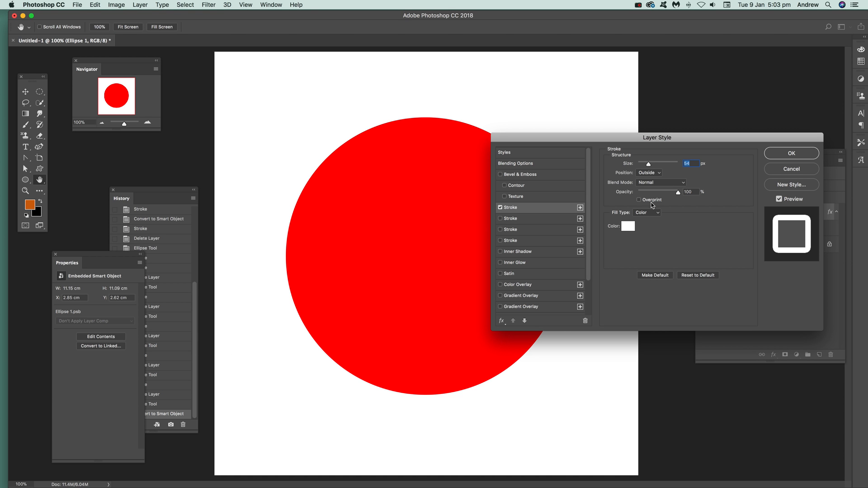
pyautogui.moveTo(635, 215)
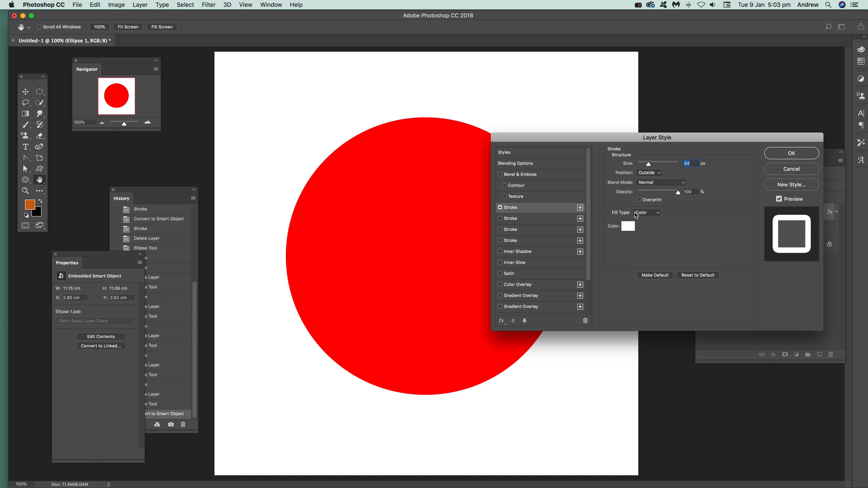
pyautogui.moveTo(653, 166)
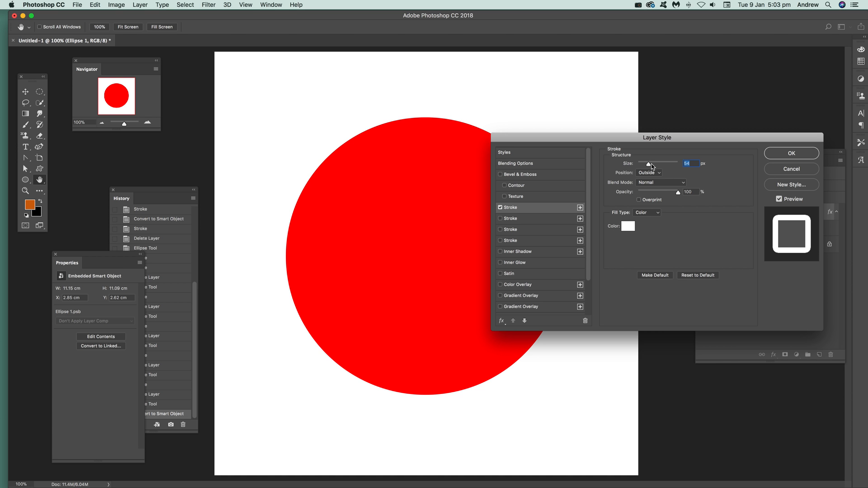
pyautogui.moveTo(648, 163); pyautogui.dragTo(649, 163)
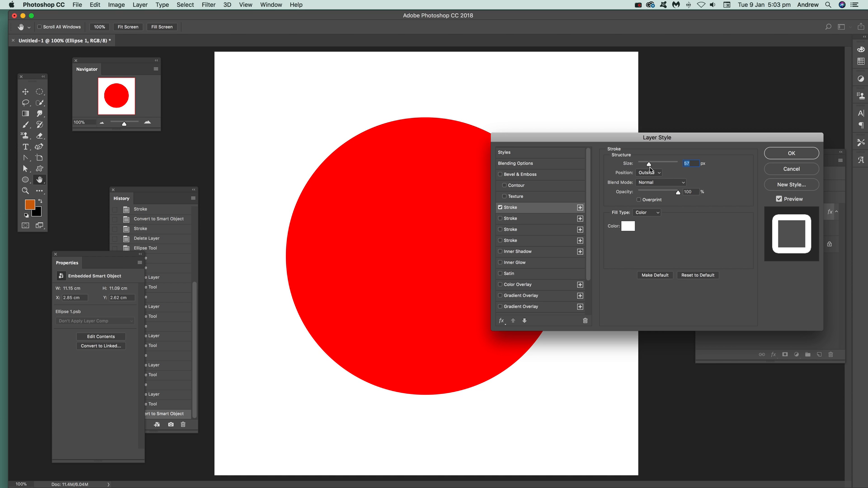
pyautogui.click(628, 226)
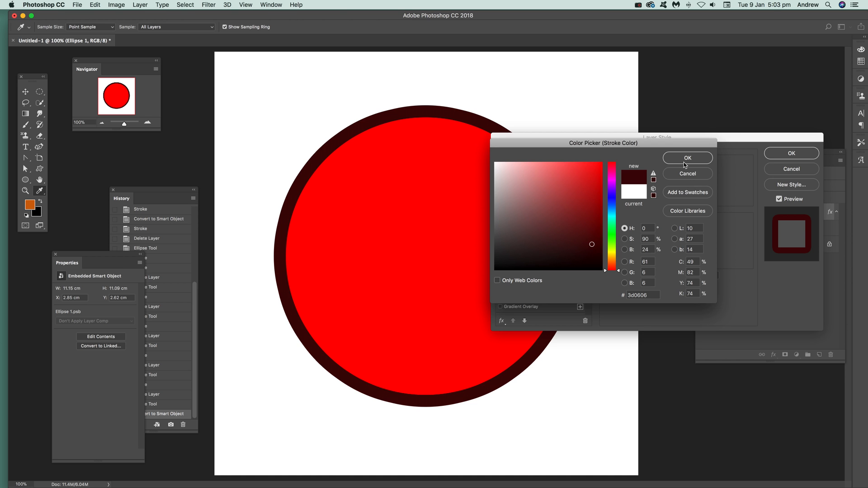
pyautogui.click(687, 158)
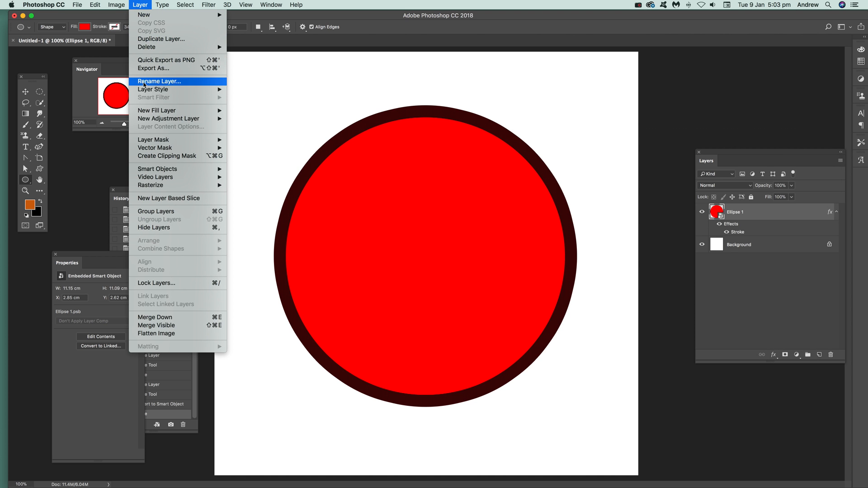
pyautogui.moveTo(158, 169)
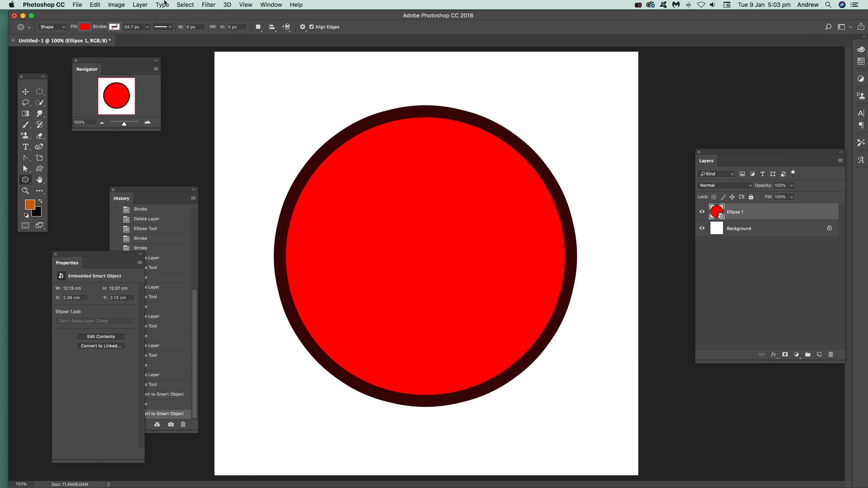
# - Add a 92 px bright red outer Stroke effect and apply it
pyautogui.click(140, 4)
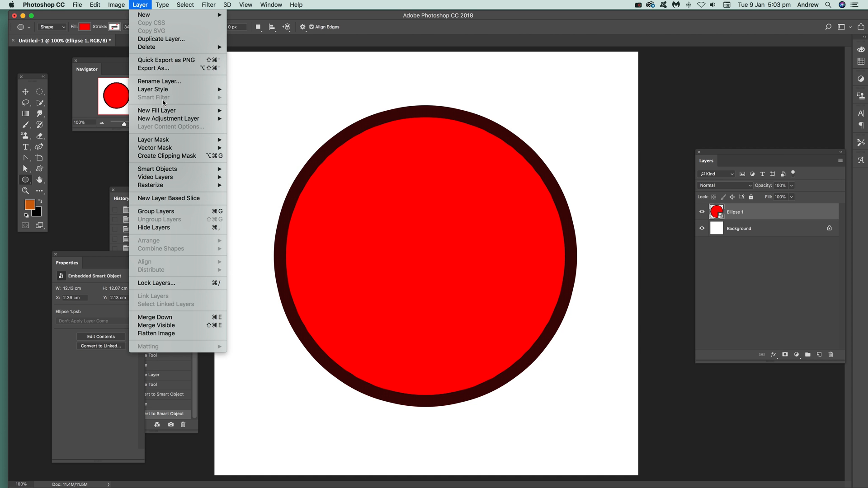
pyautogui.moveTo(153, 89)
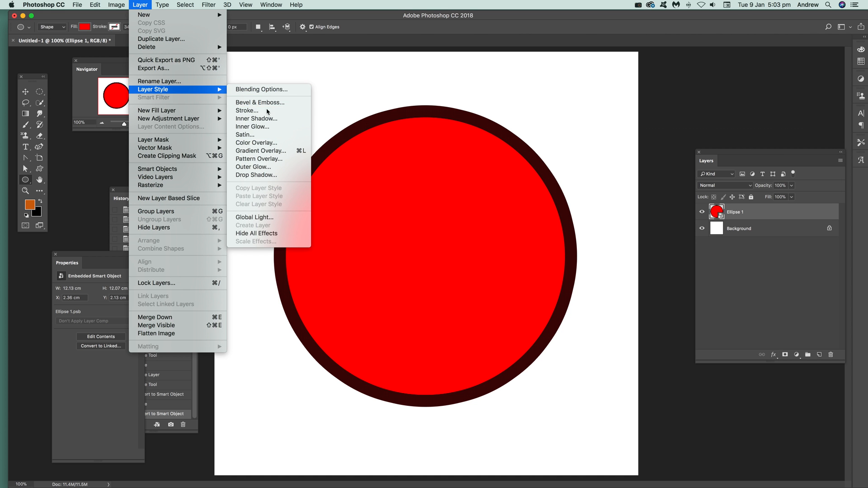
pyautogui.click(247, 111)
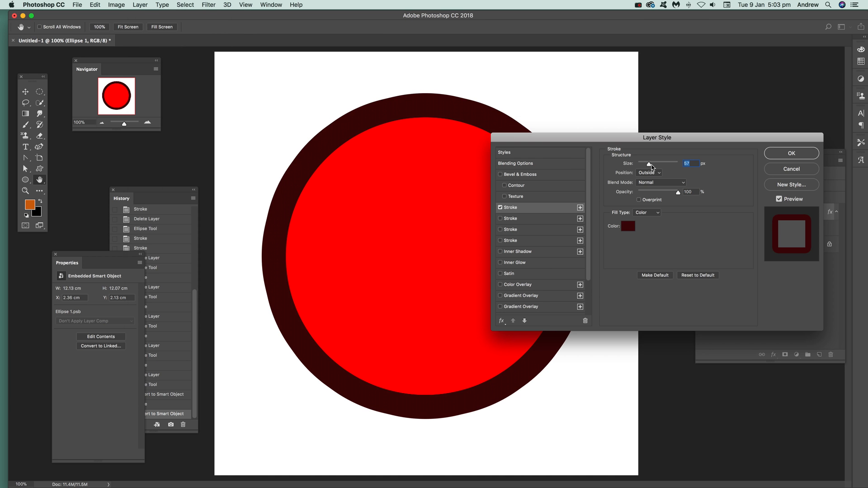
pyautogui.click(628, 227)
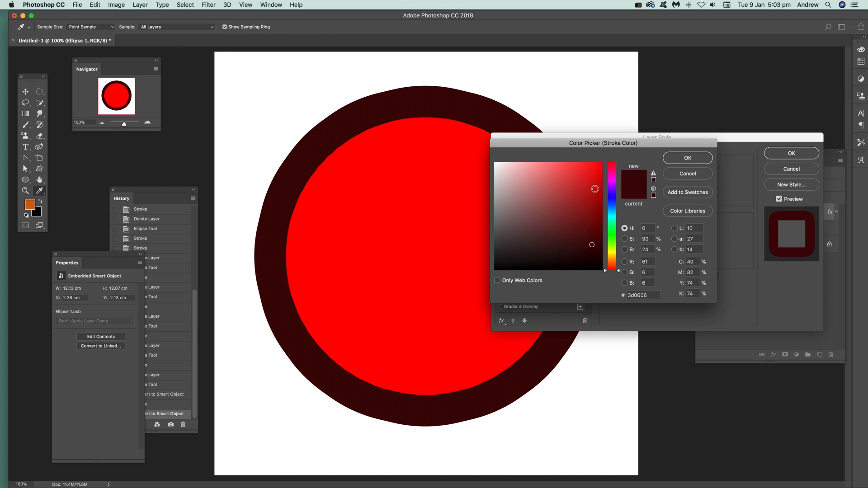
pyautogui.click(687, 158)
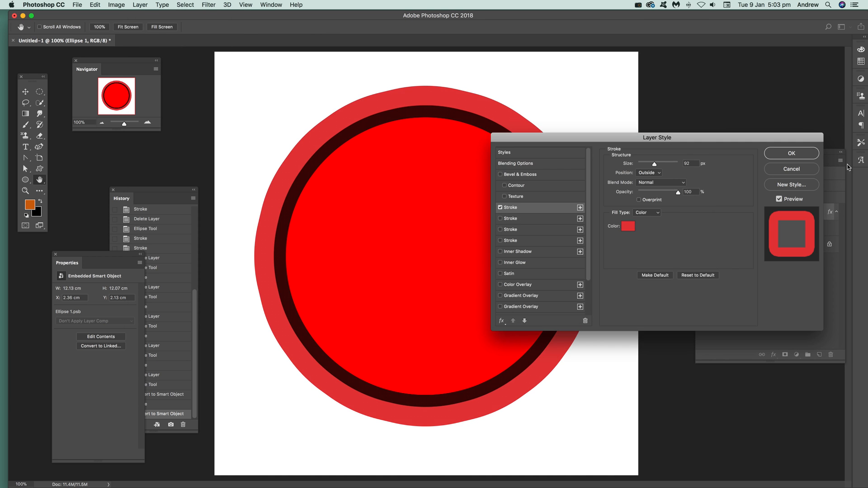
pyautogui.click(791, 153)
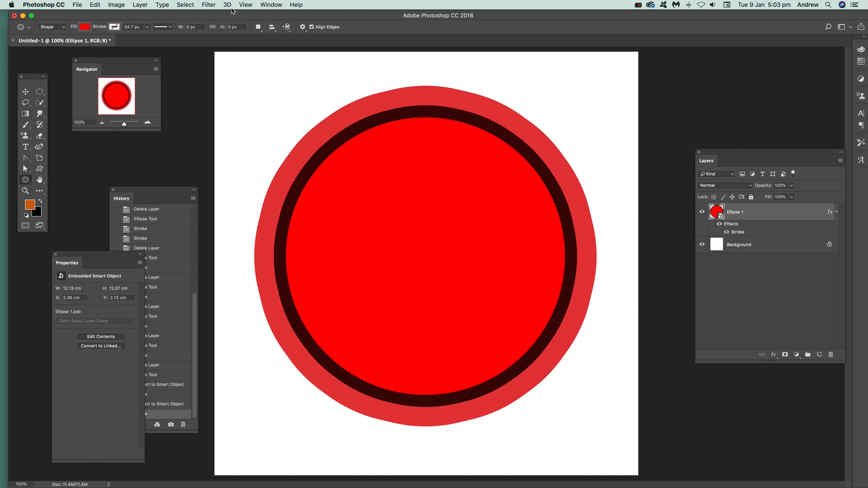
pyautogui.moveTo(245, 4)
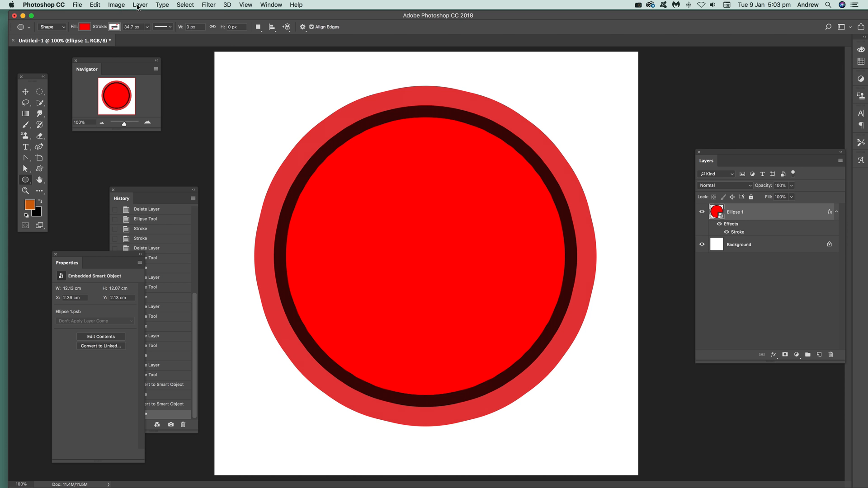
# - Convert the ringed circle to a smart object and add a dark green outer stroke
pyautogui.click(140, 4)
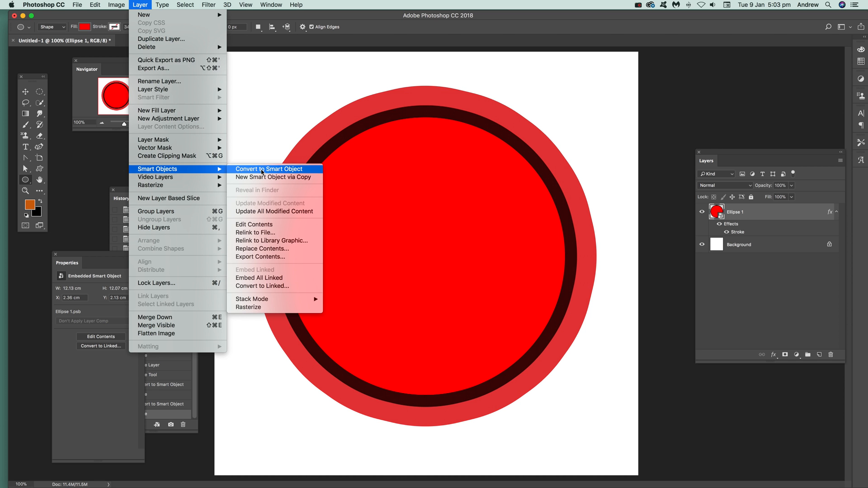
pyautogui.click(268, 168)
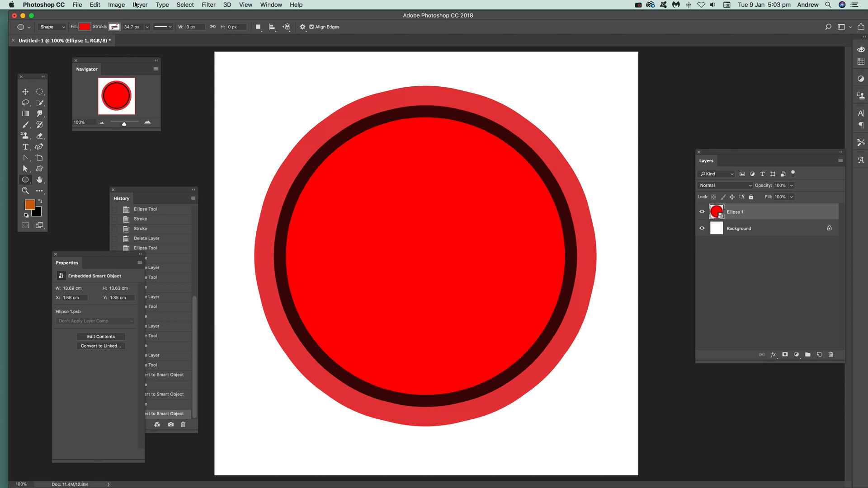
pyautogui.click(140, 5)
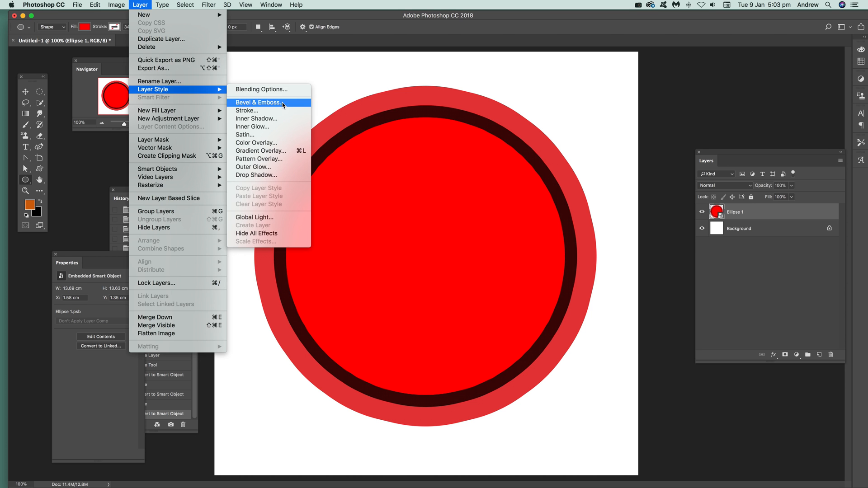
pyautogui.click(247, 110)
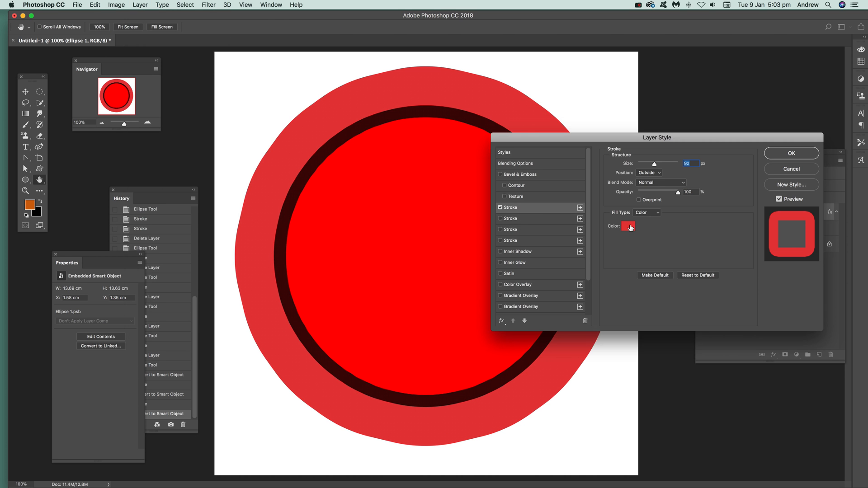
pyautogui.click(628, 227)
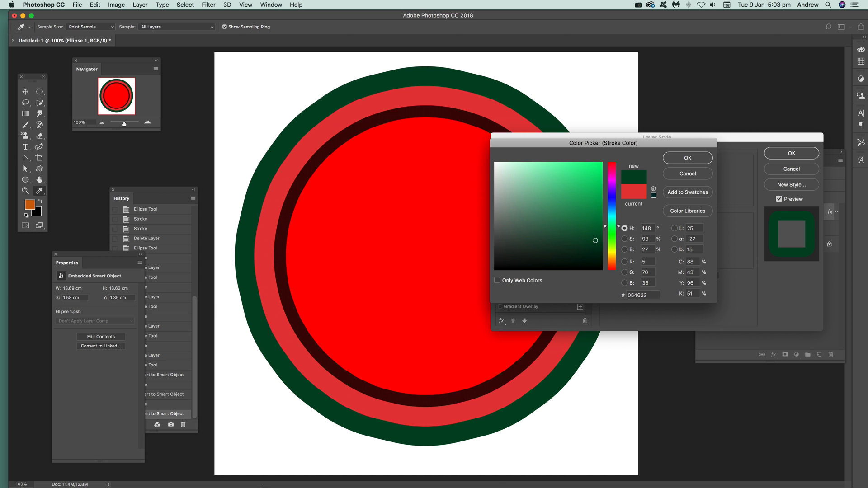
pyautogui.click(687, 157)
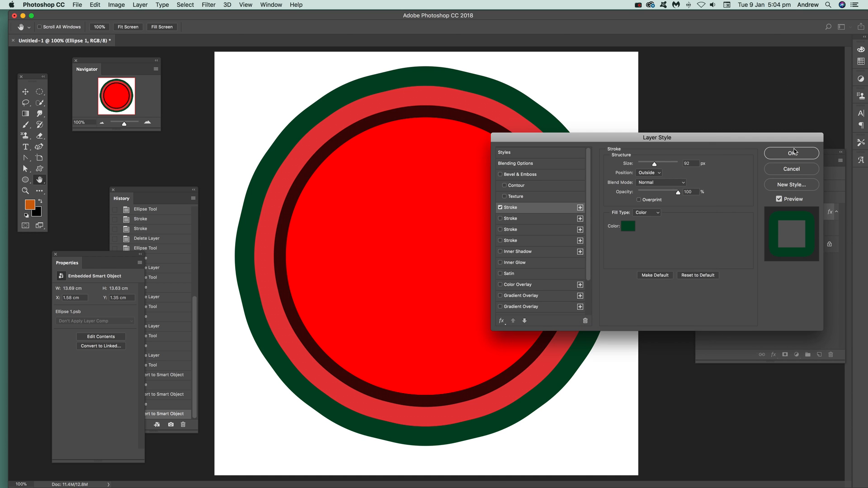
pyautogui.click(791, 153)
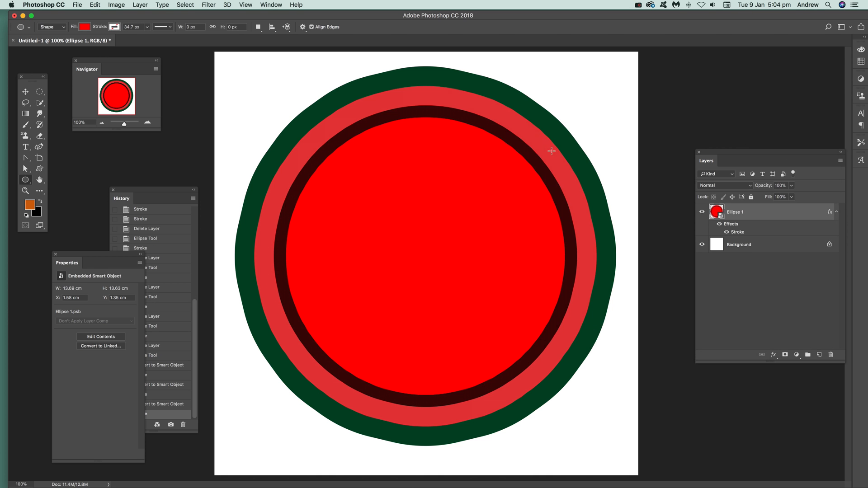
pyautogui.moveTo(24, 98)
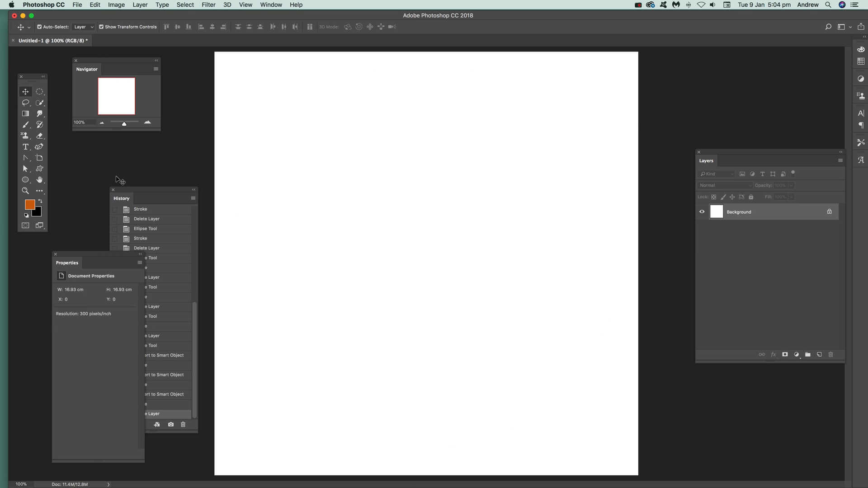
# - Start a Stroke layer style on the freshly drawn red circle
pyautogui.click(25, 180)
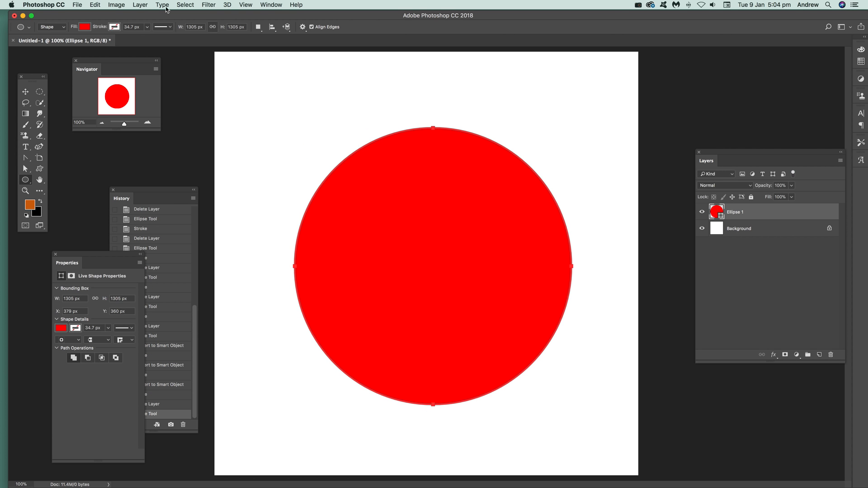
pyautogui.click(140, 4)
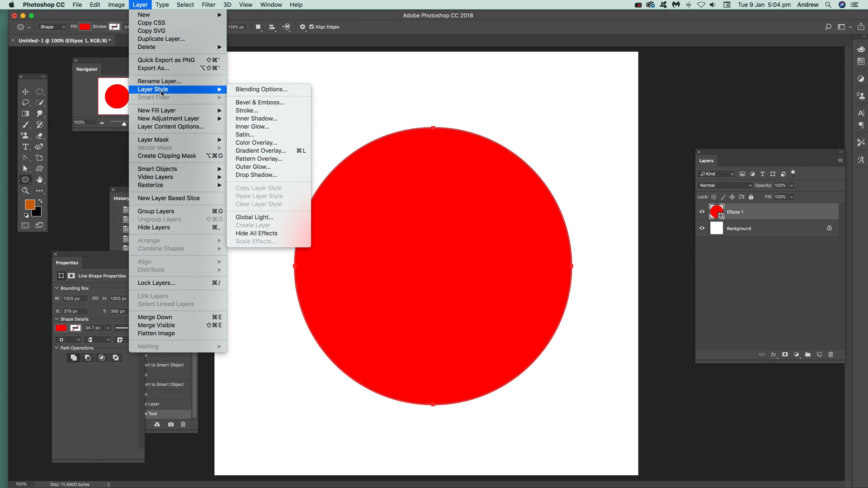
pyautogui.moveTo(247, 110)
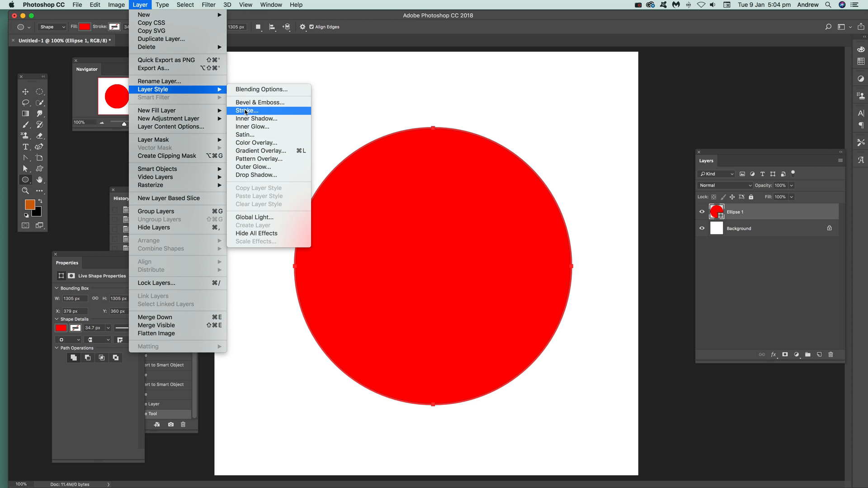
pyautogui.click(246, 110)
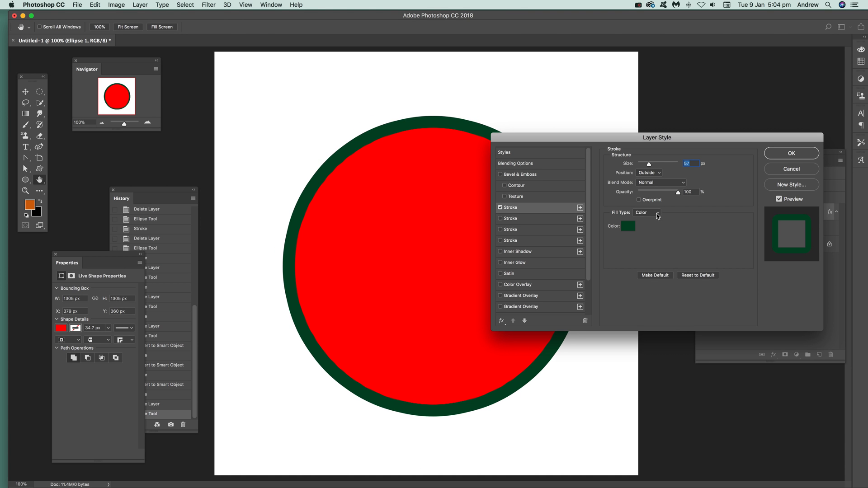
# - Set the stroke's Fill Type to Gradient with Shape Burst style
pyautogui.click(646, 212)
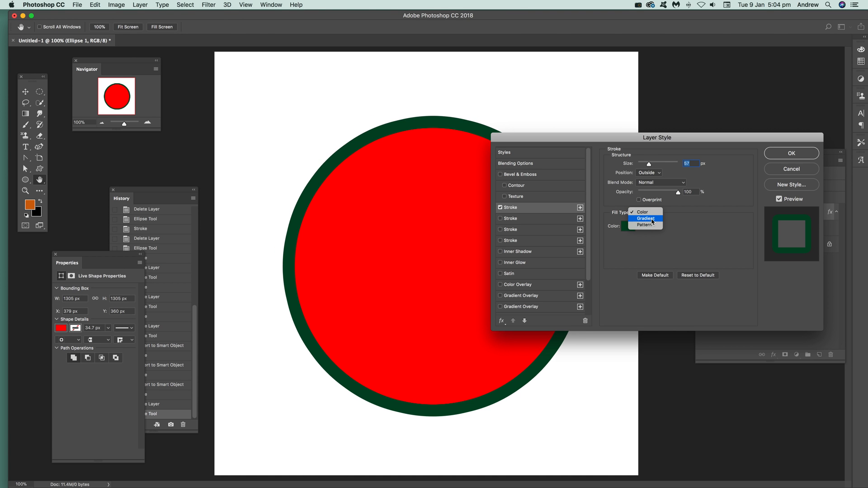
pyautogui.click(645, 218)
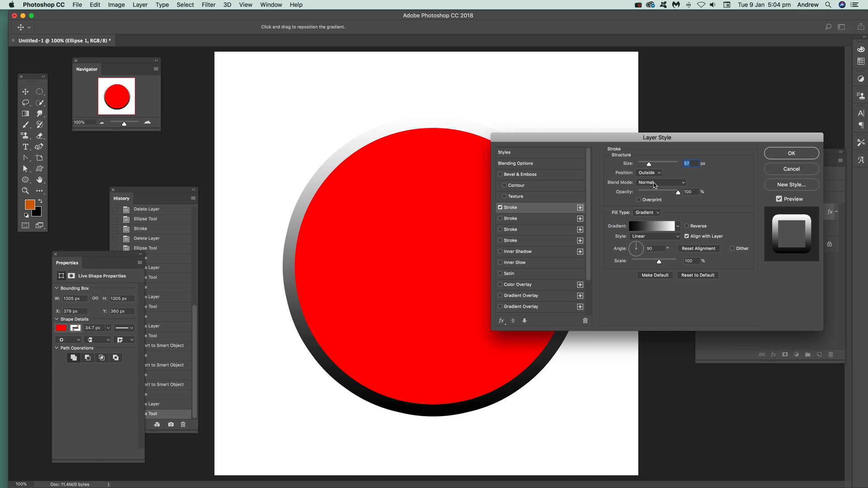
pyautogui.click(675, 236)
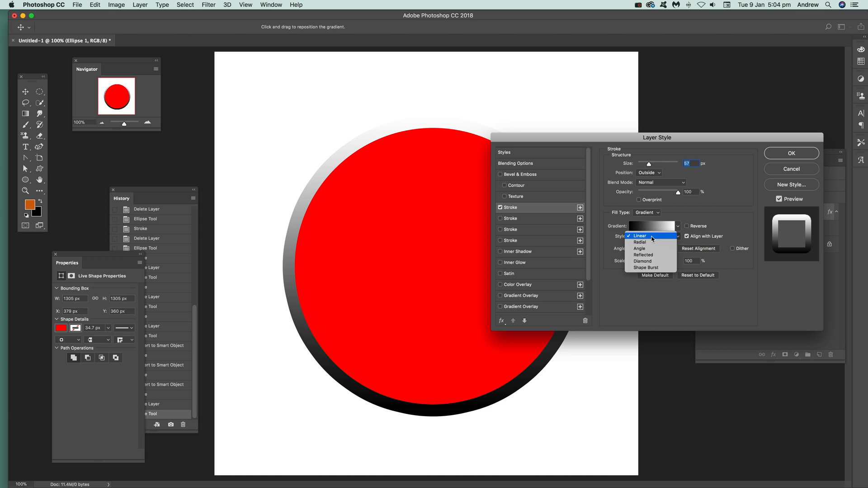
pyautogui.click(647, 268)
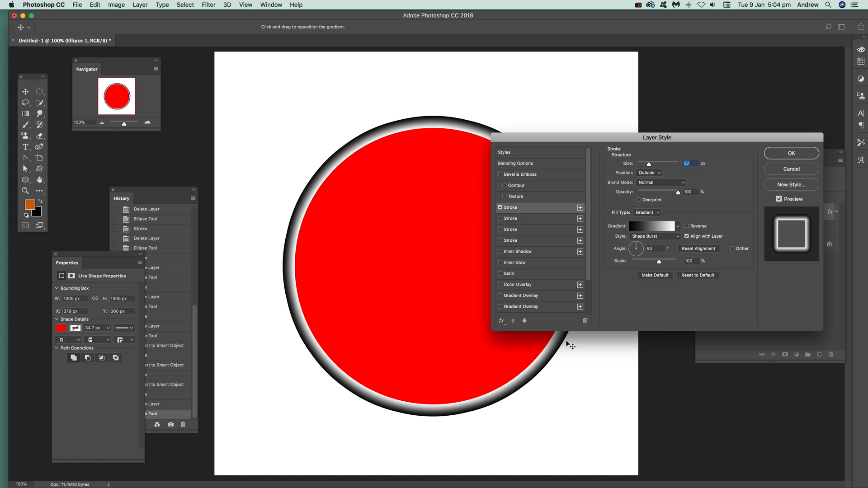
pyautogui.moveTo(359, 262)
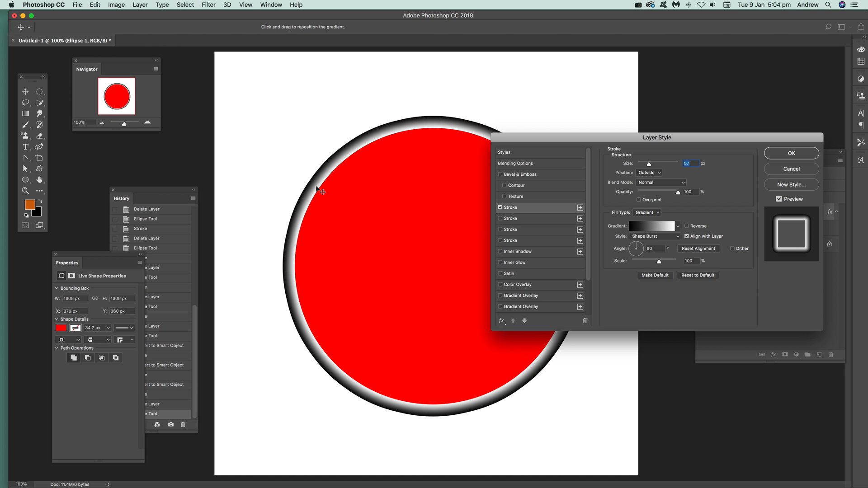
pyautogui.moveTo(688, 226)
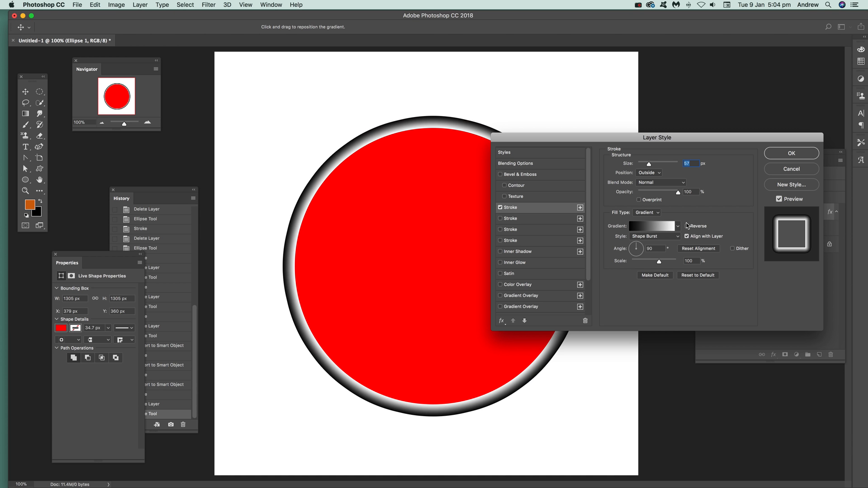
# - Apply a striped gradient preset to the stroke with Scale 41% and Size 193 px
pyautogui.click(677, 226)
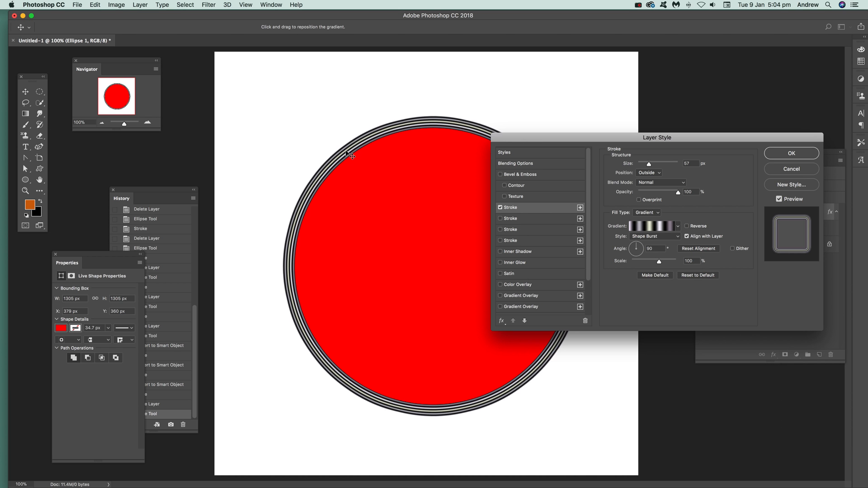
pyautogui.moveTo(347, 162)
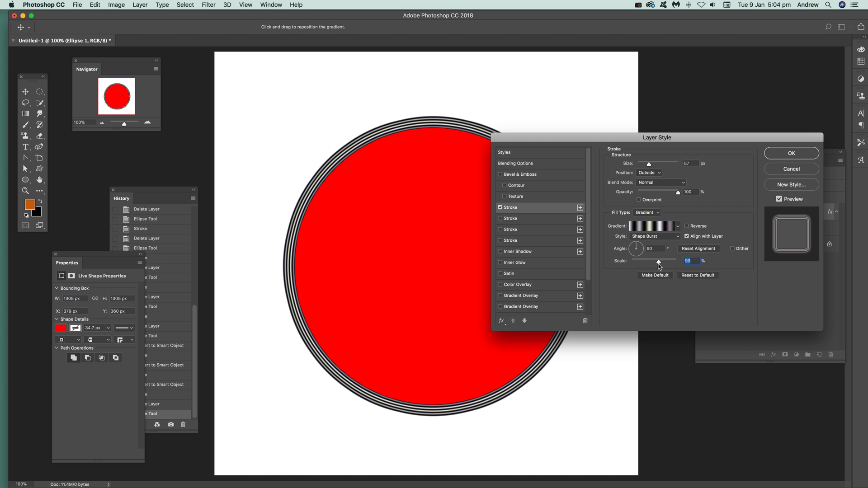
pyautogui.moveTo(657, 261); pyautogui.dragTo(626, 261)
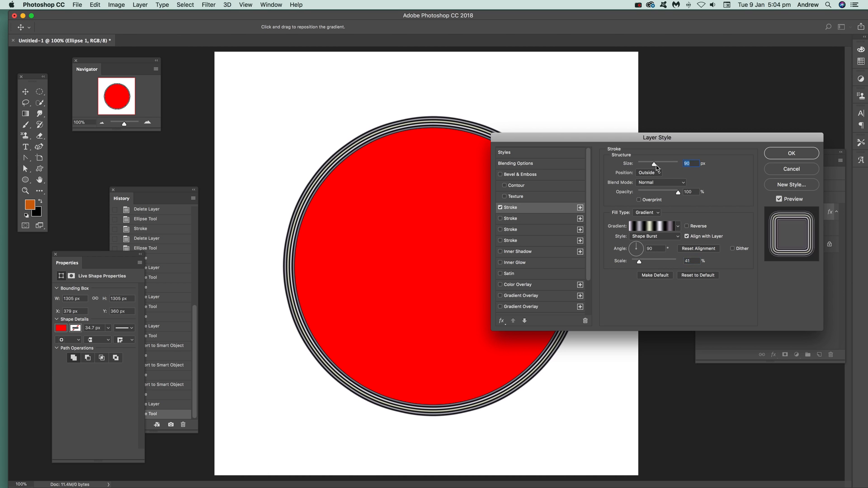
pyautogui.moveTo(653, 164); pyautogui.dragTo(666, 163)
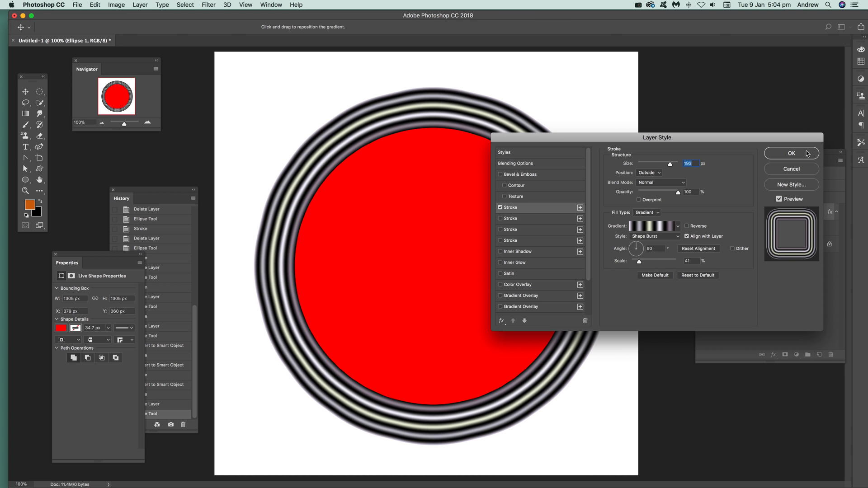
pyautogui.click(791, 153)
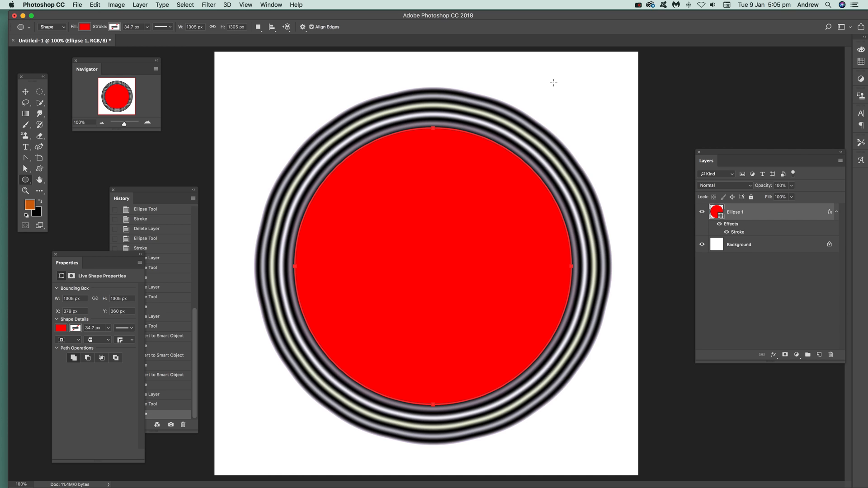